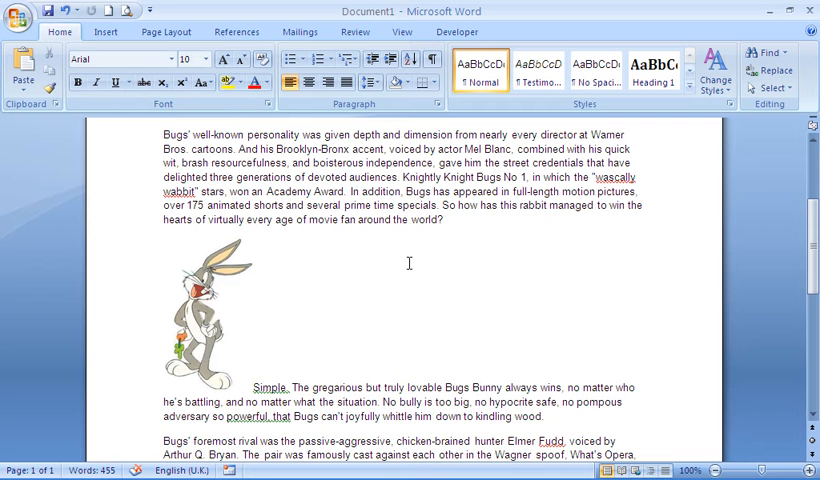
# Place the cursor in the Simple paragraph and turn on Show/Hide ¶ formatting marks.
pyautogui.click(342, 388)
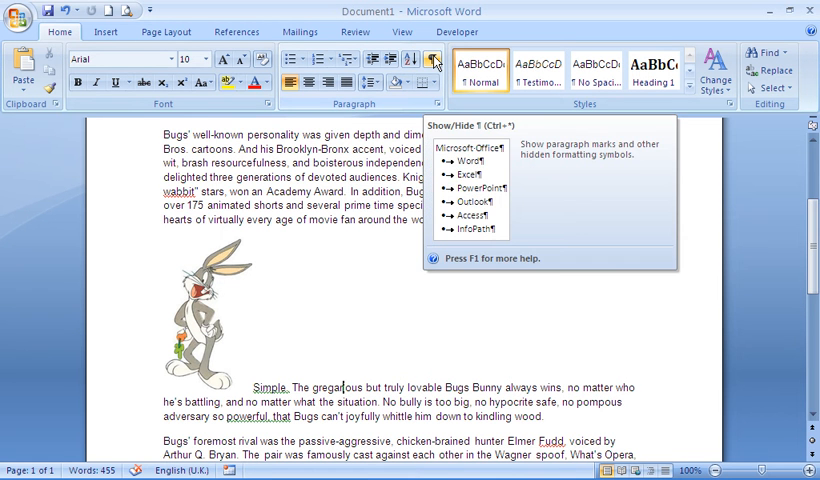
pyautogui.click(432, 61)
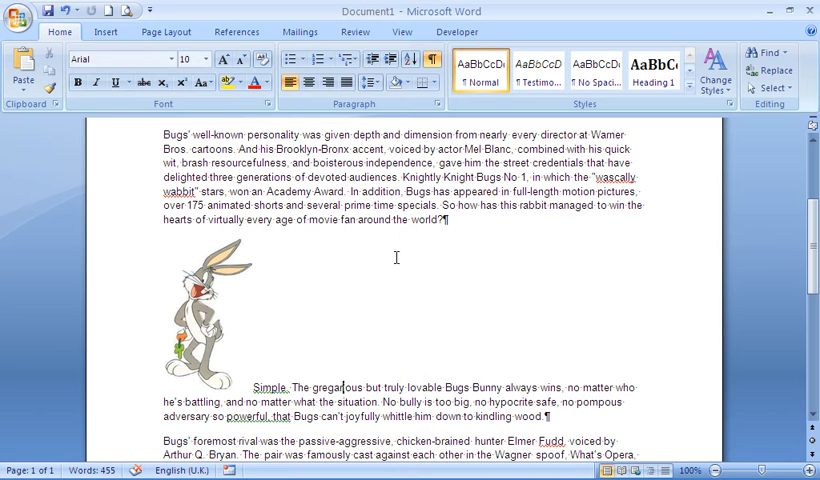
pyautogui.moveTo(208, 330)
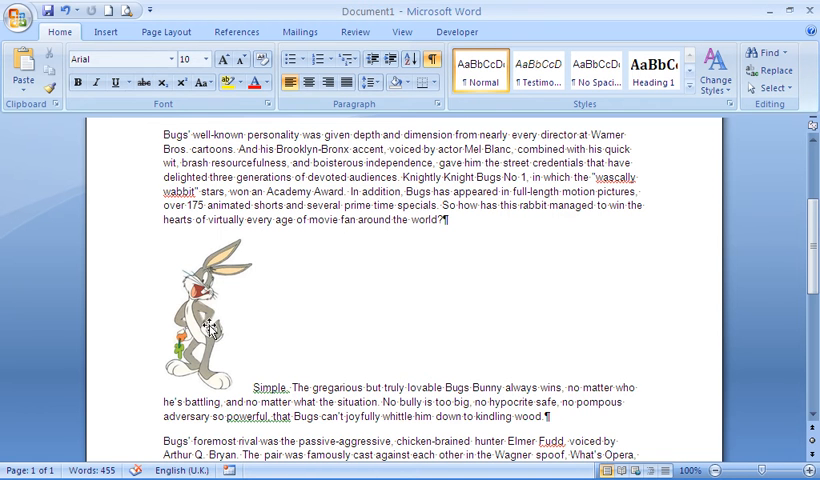
pyautogui.click(208, 325)
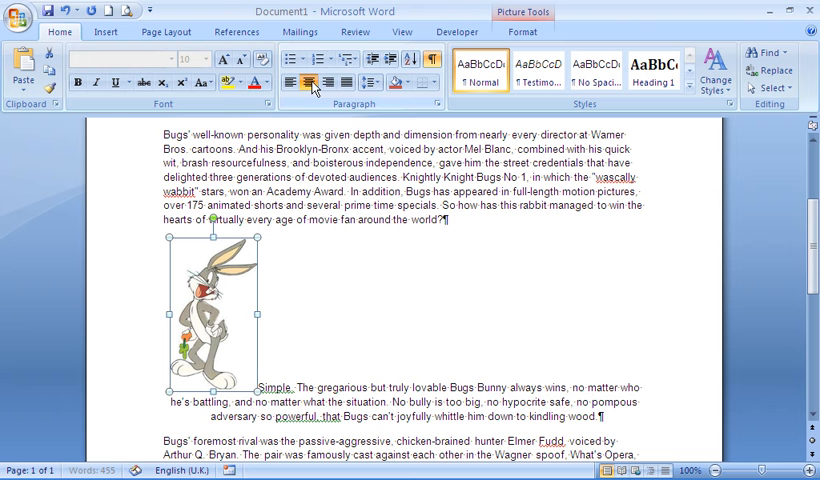
pyautogui.moveTo(307, 82)
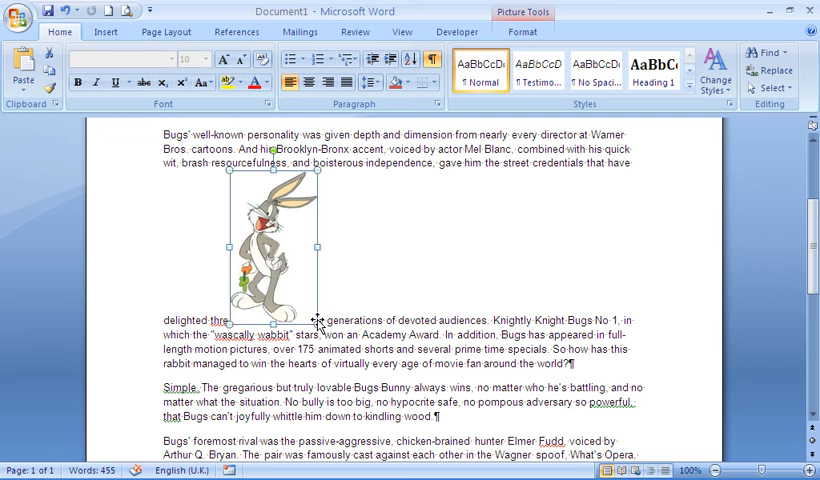
pyautogui.moveTo(274, 267)
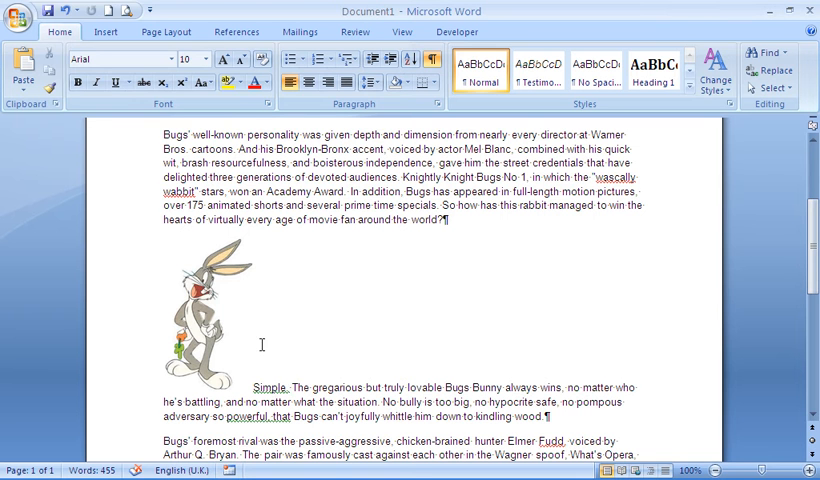
pyautogui.click(212, 310)
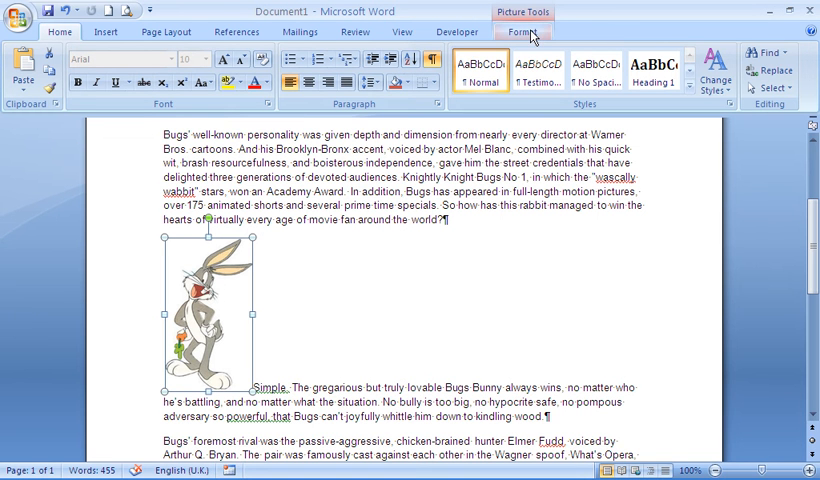
# Set the Bugs Bunny picture's text wrapping to Square from Picture Tools Format.
pyautogui.click(520, 31)
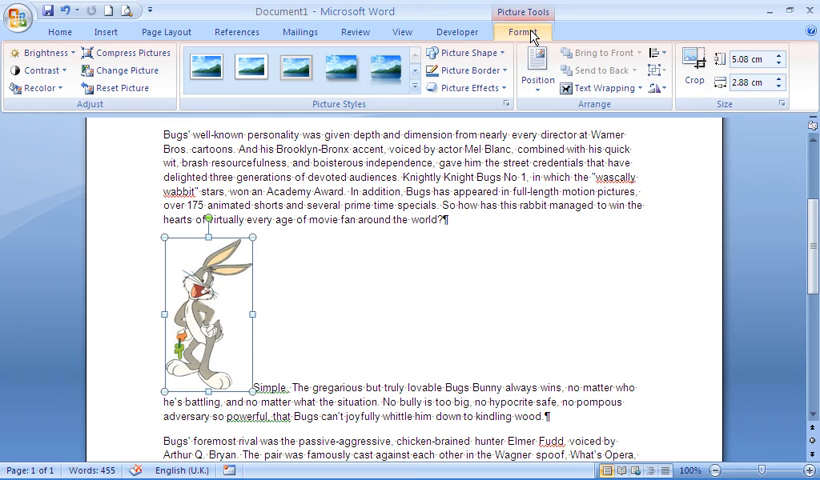
pyautogui.click(601, 88)
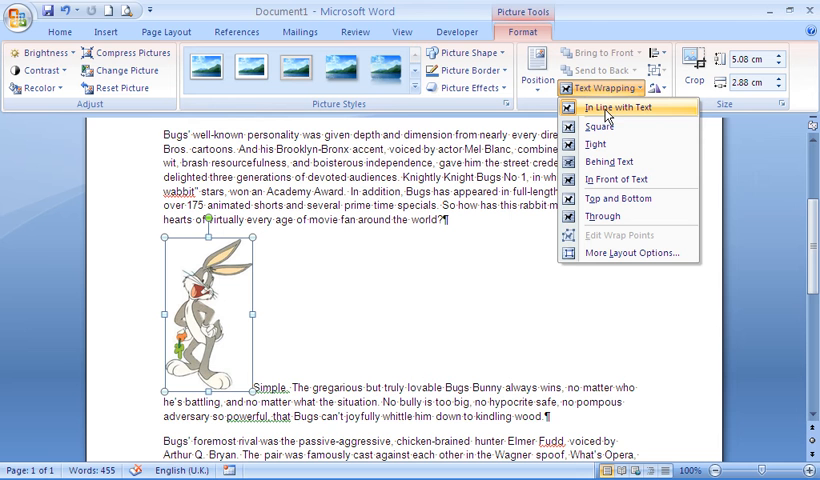
pyautogui.moveTo(600, 127)
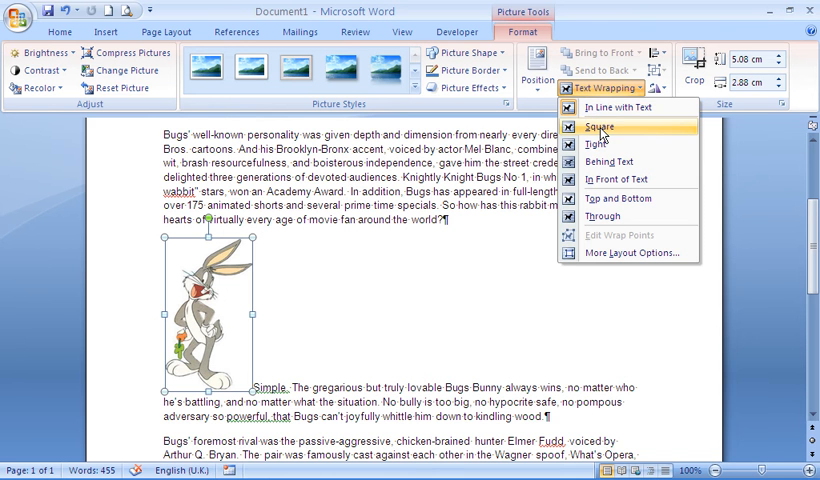
pyautogui.click(599, 127)
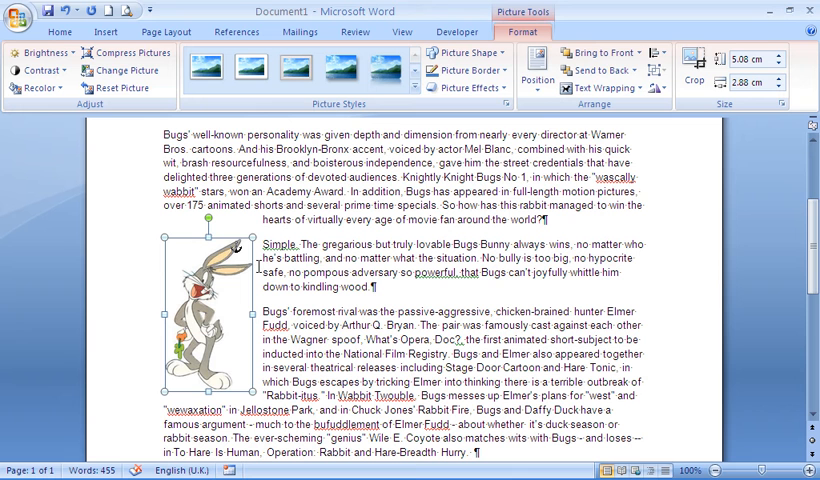
pyautogui.moveTo(237, 253)
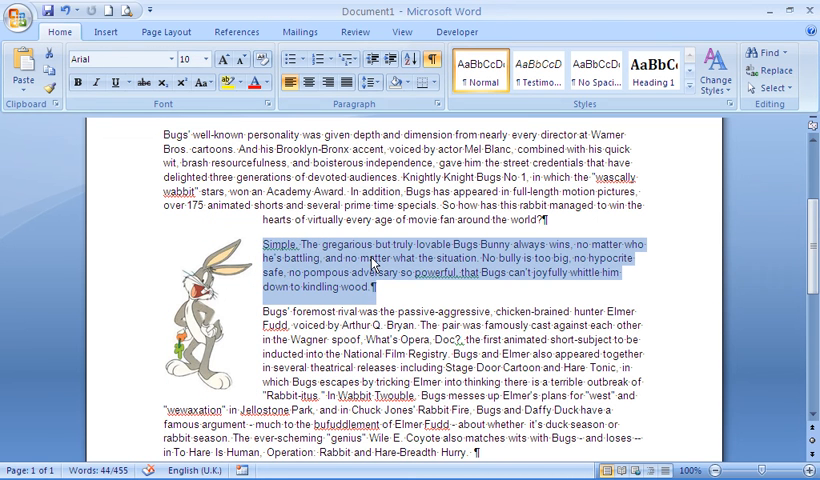
pyautogui.click(262, 245)
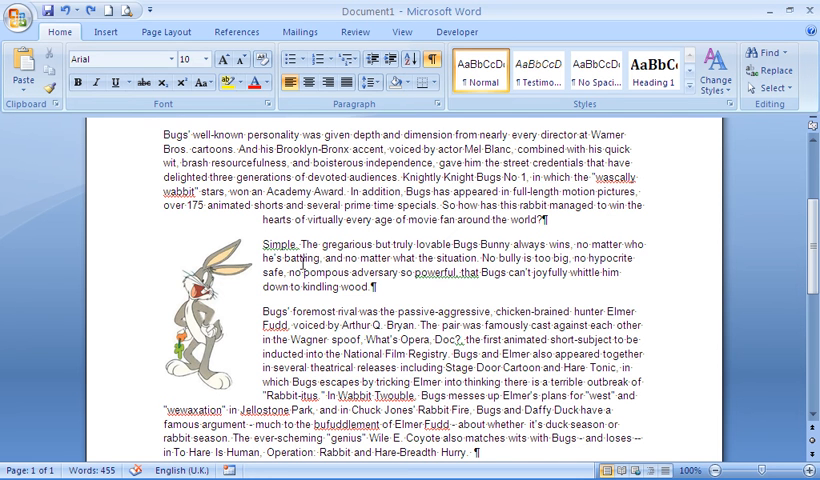
pyautogui.moveTo(205, 290)
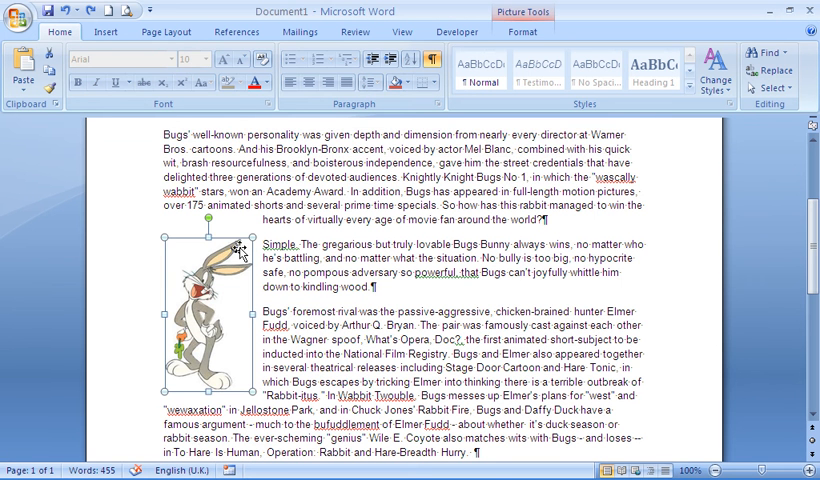
pyautogui.moveTo(238, 249)
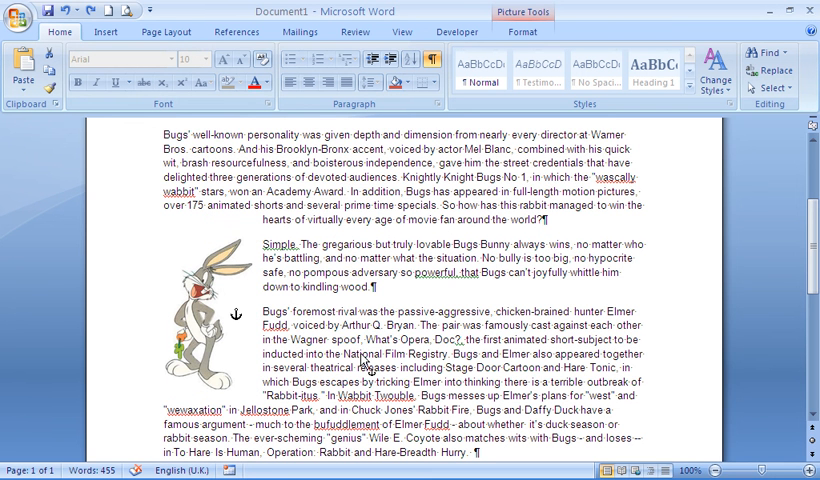
pyautogui.moveTo(425, 384)
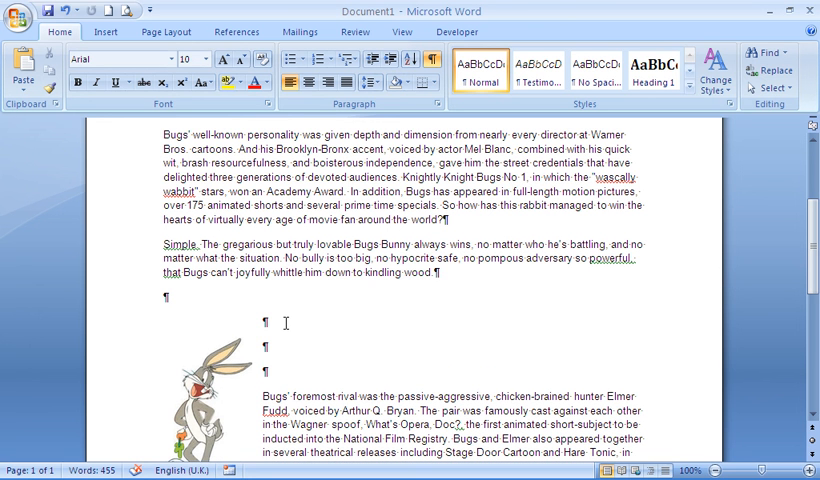
pyautogui.moveTo(253, 313)
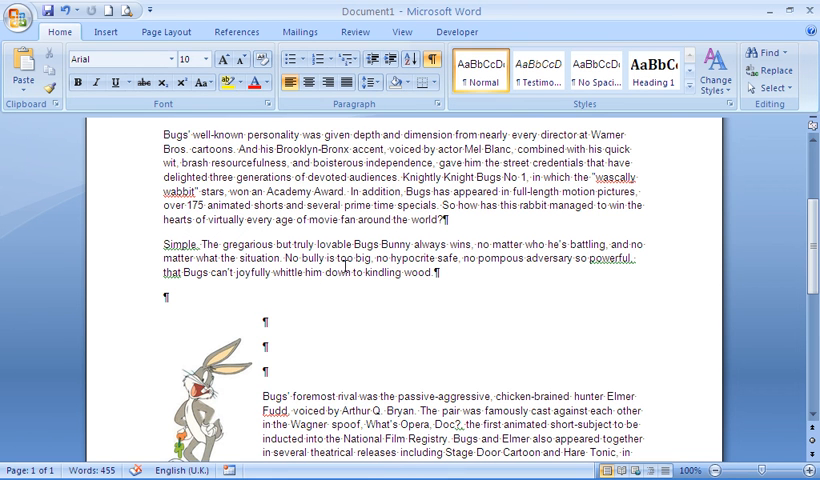
pyautogui.moveTo(433, 61)
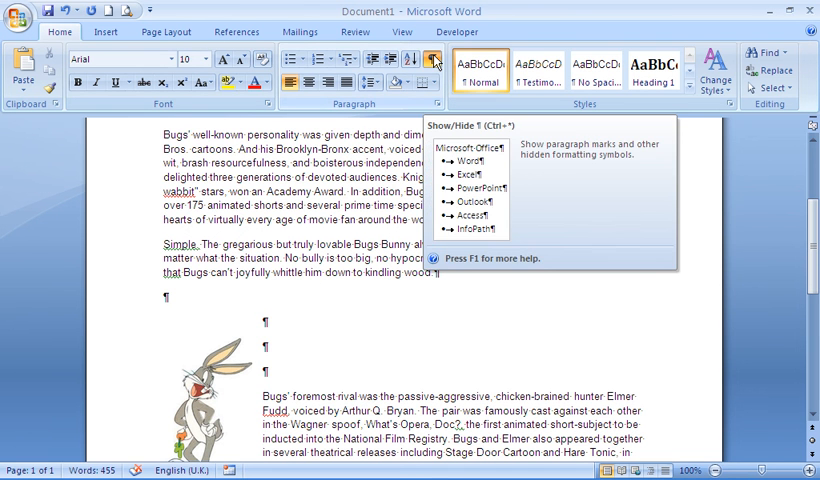